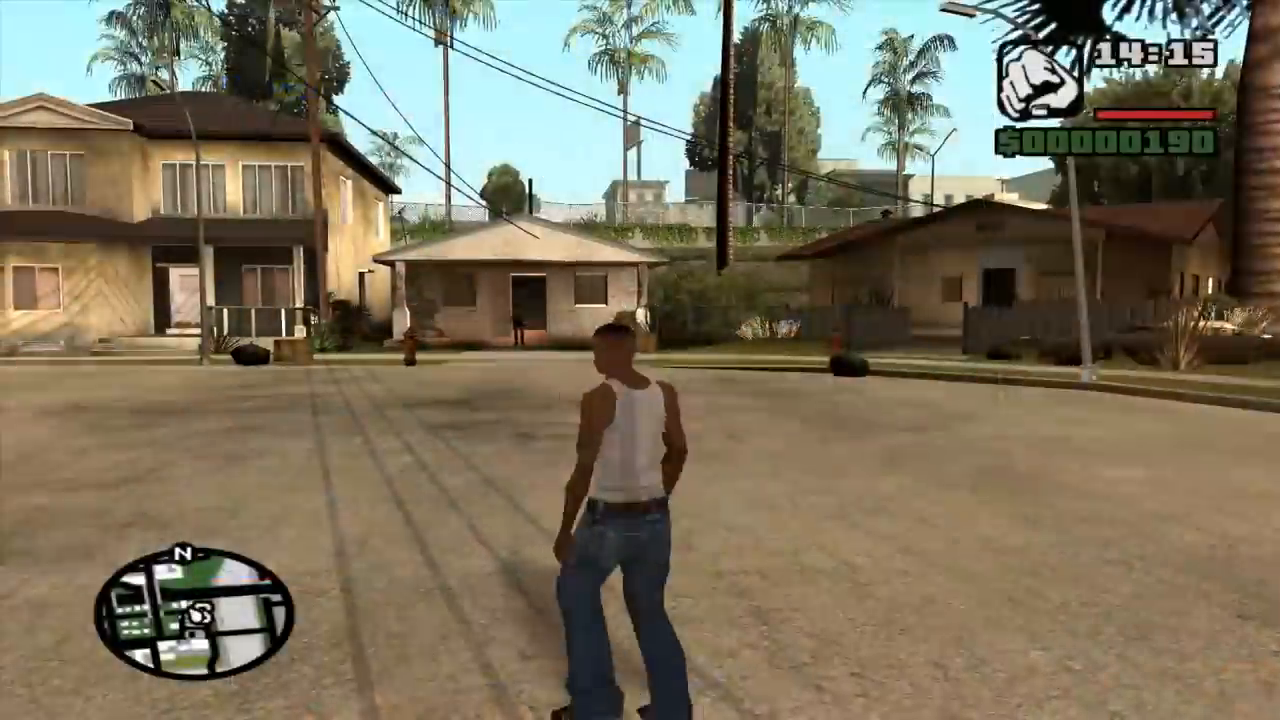
key("w")
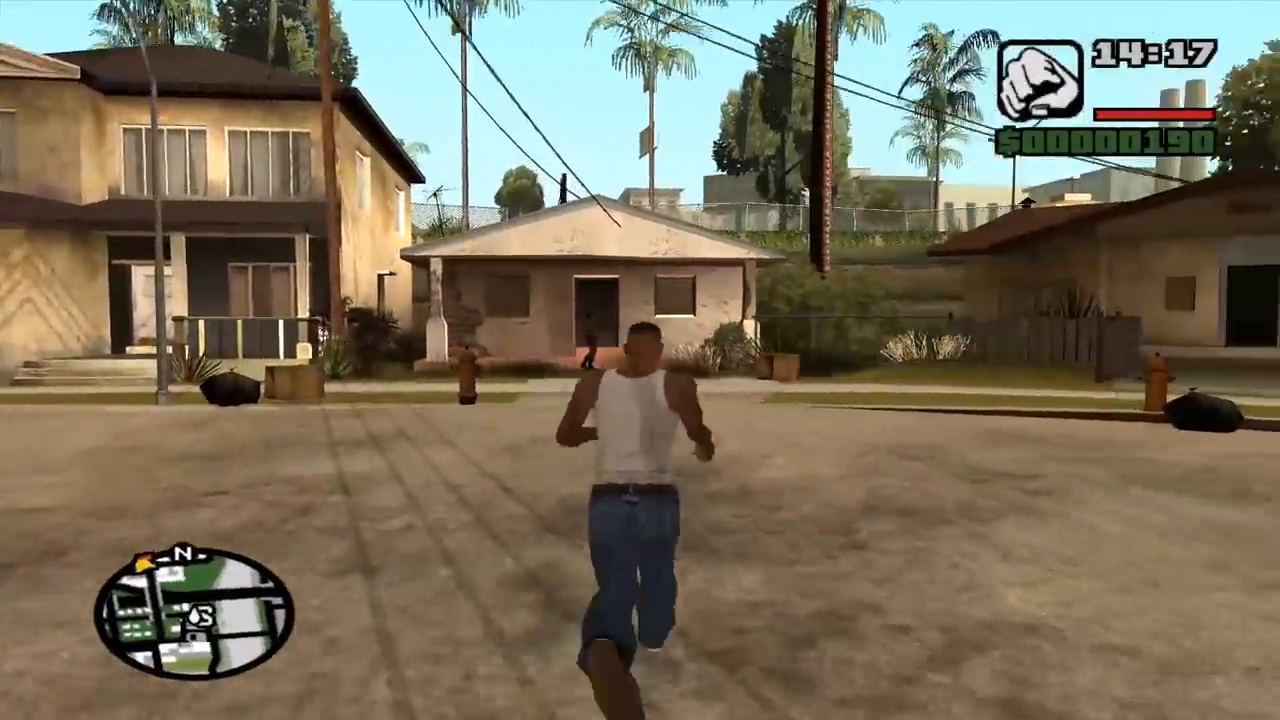
key("w")
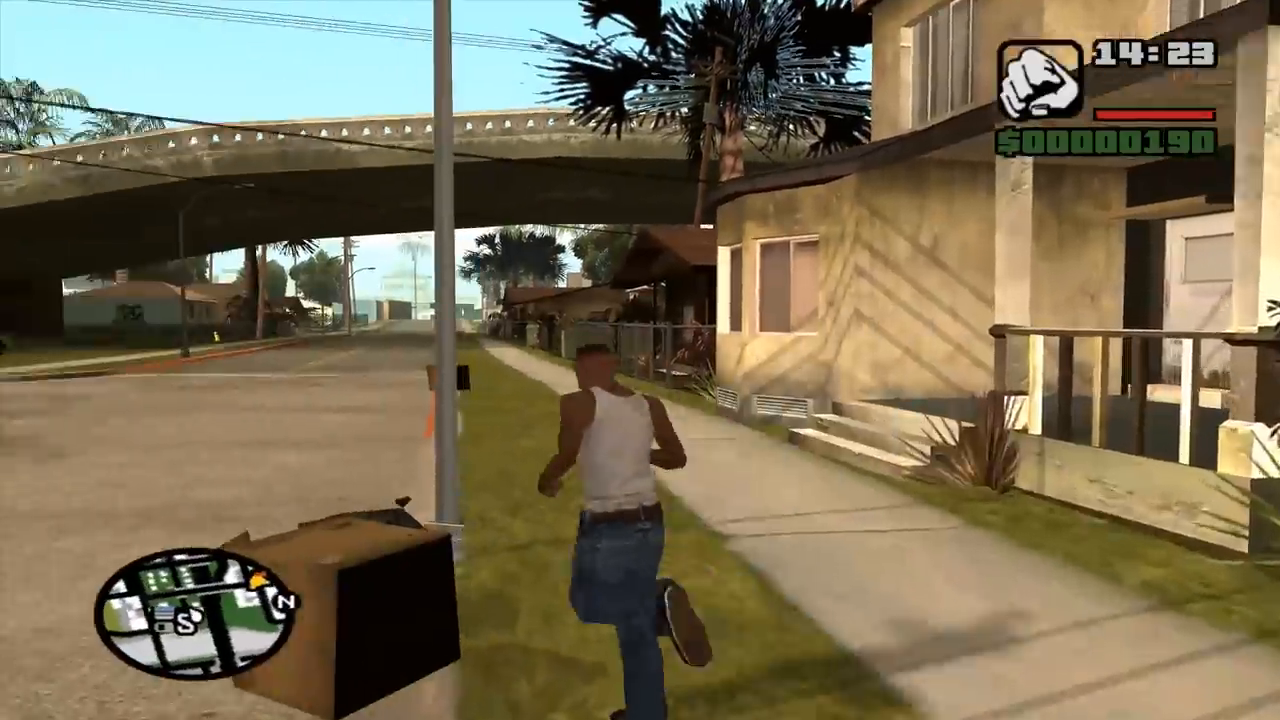
key("w")
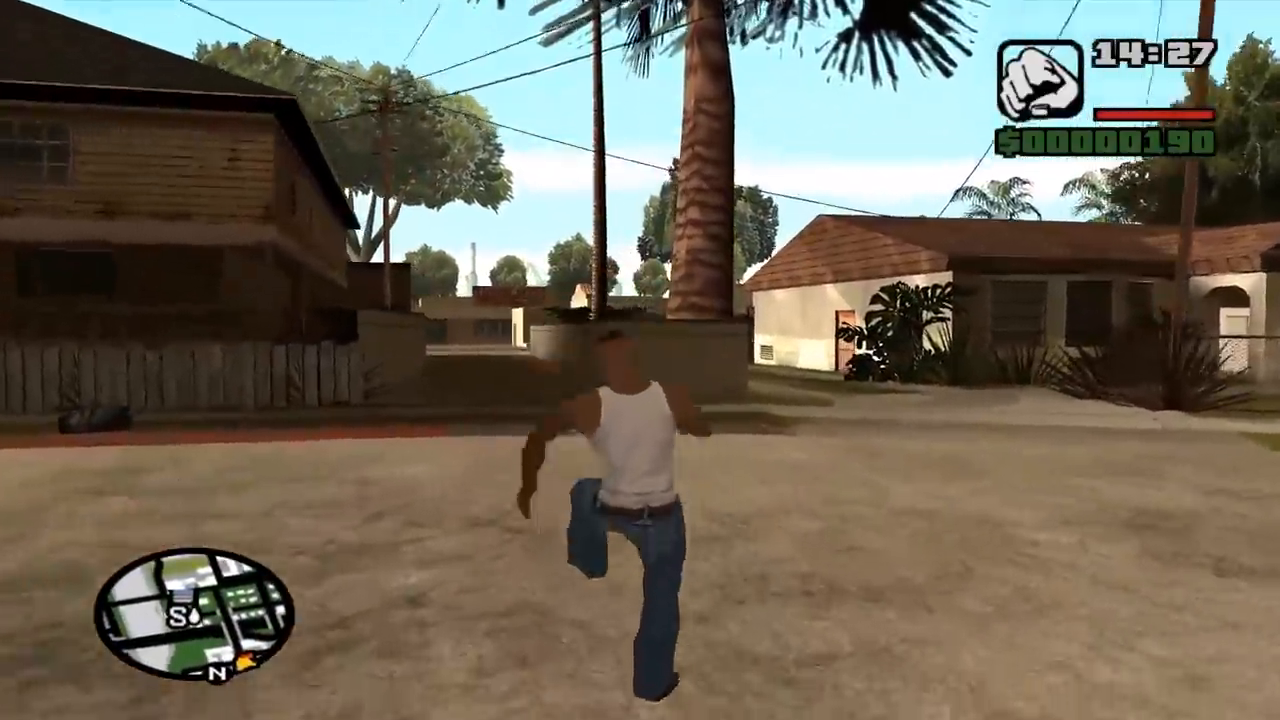
key("w")
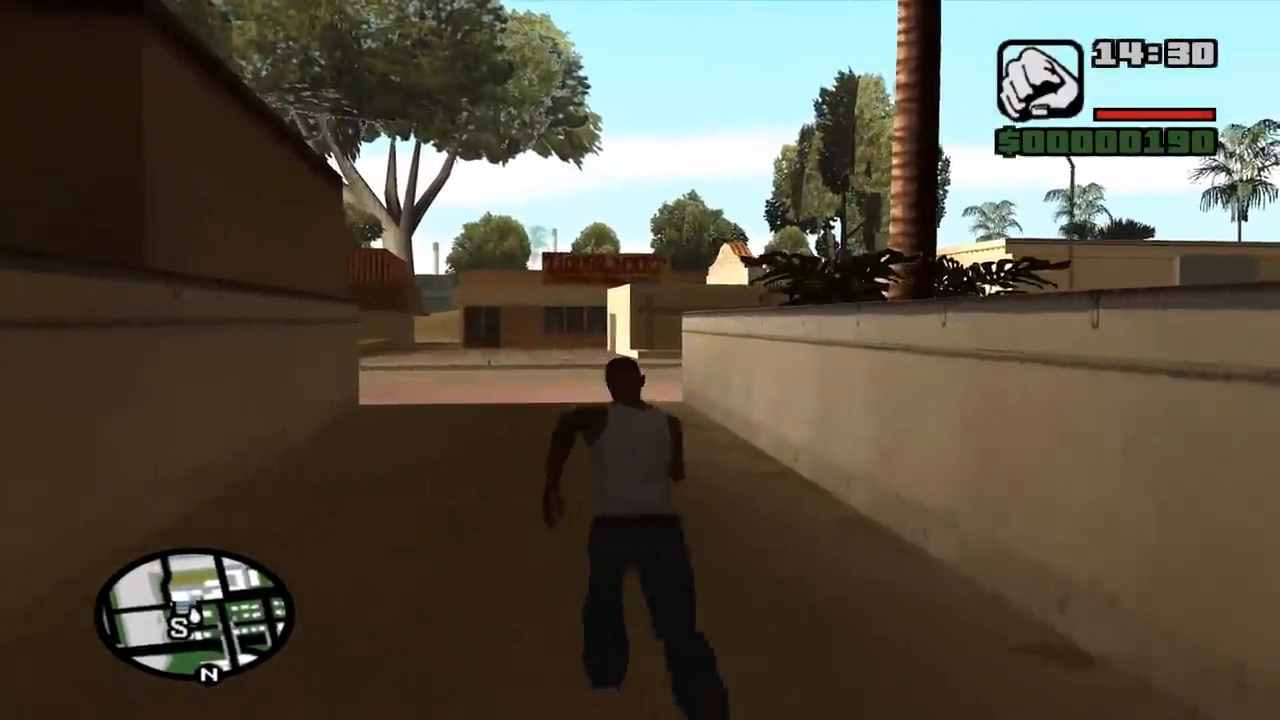
key("w")
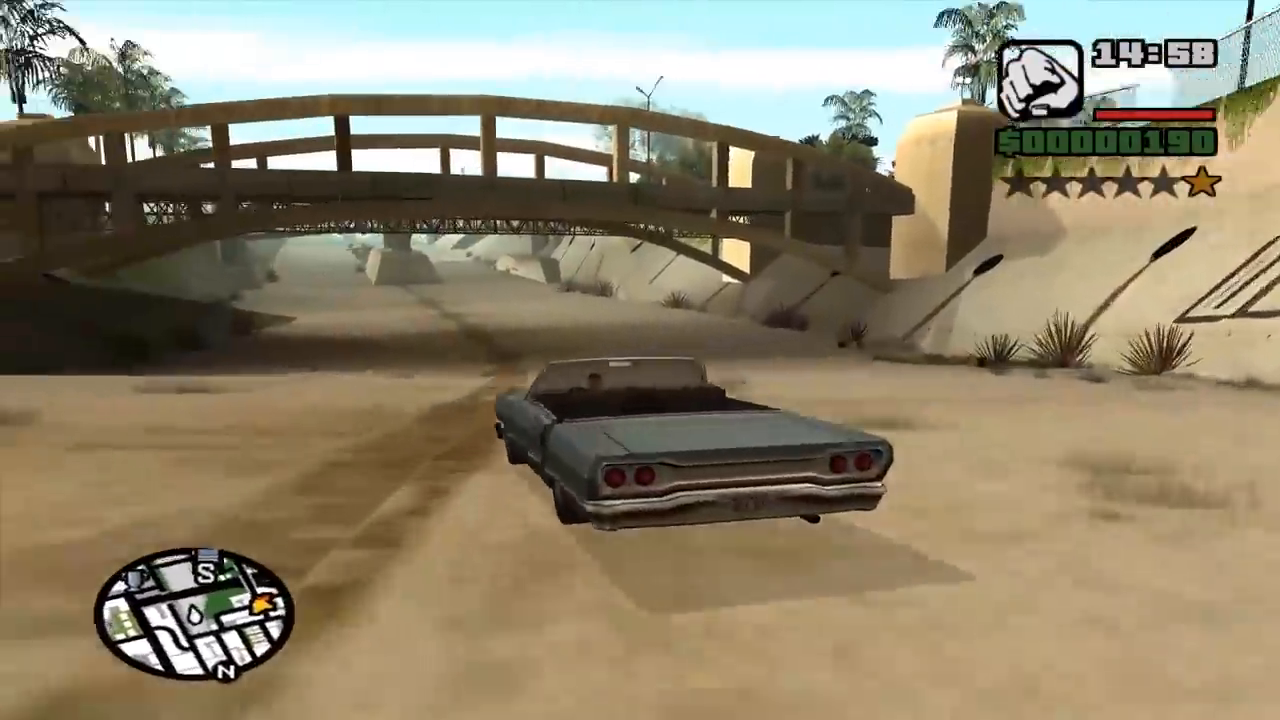
key("w")
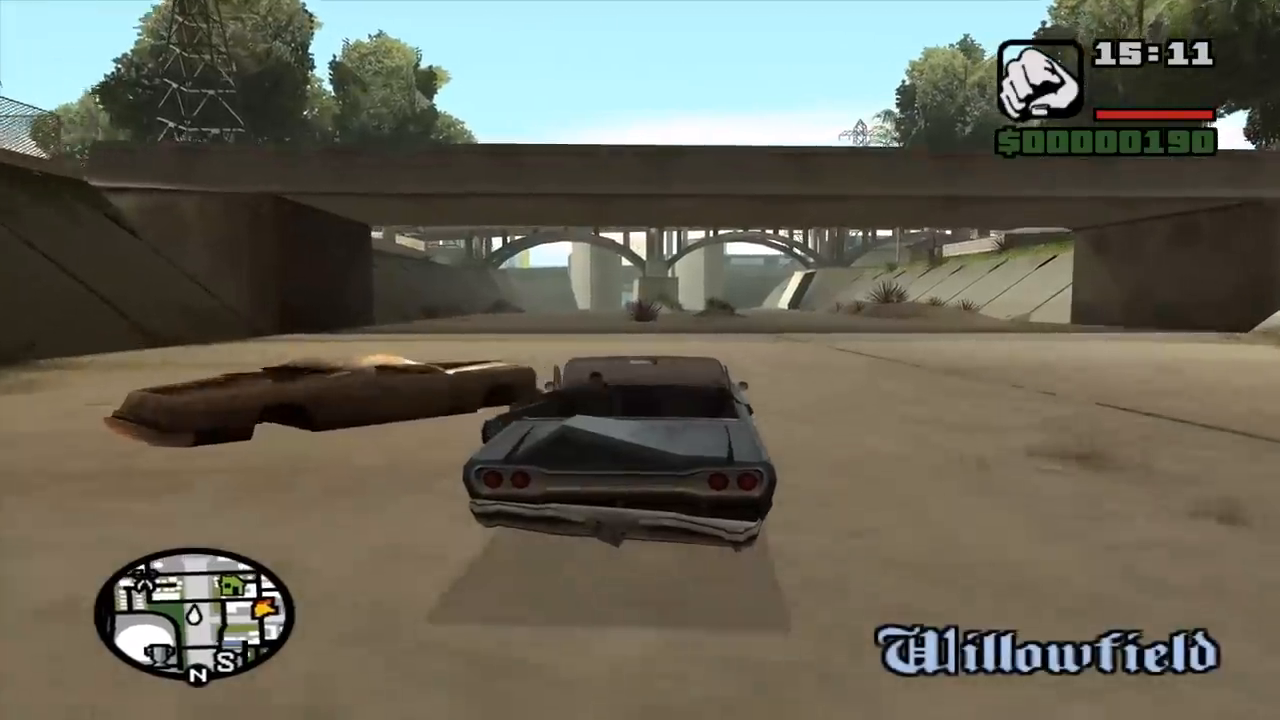
key("w")
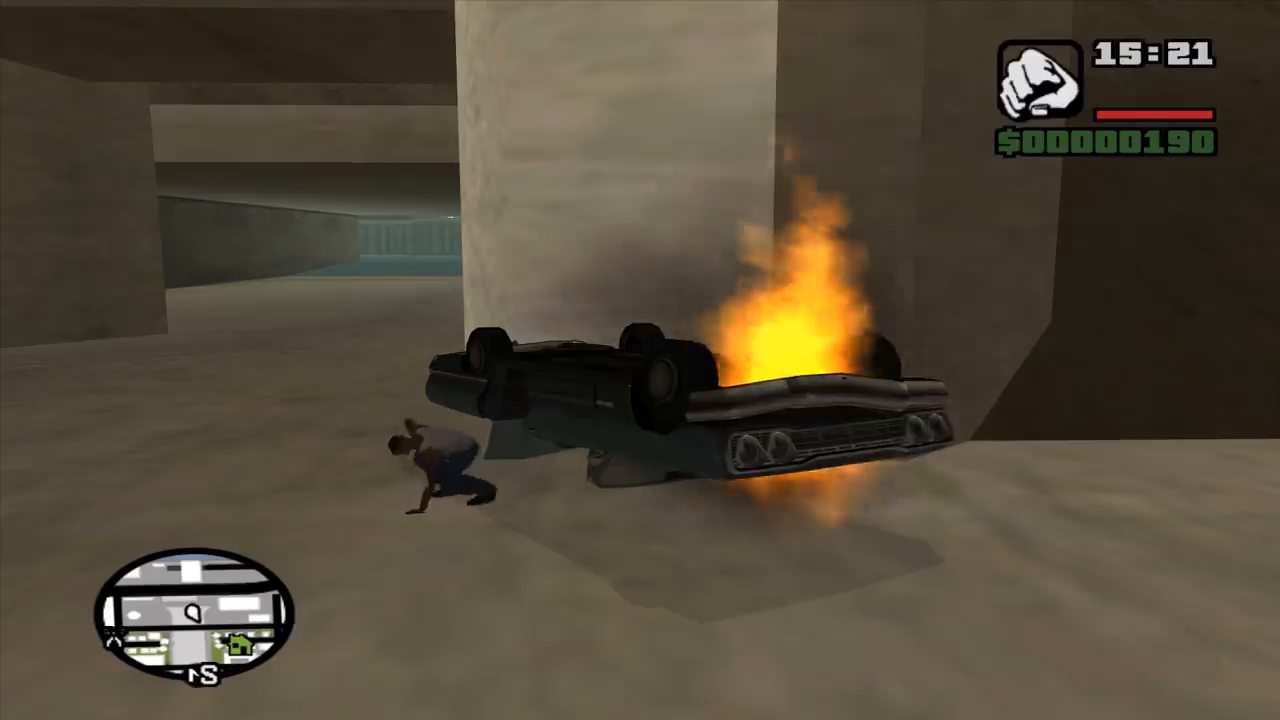
key("w")
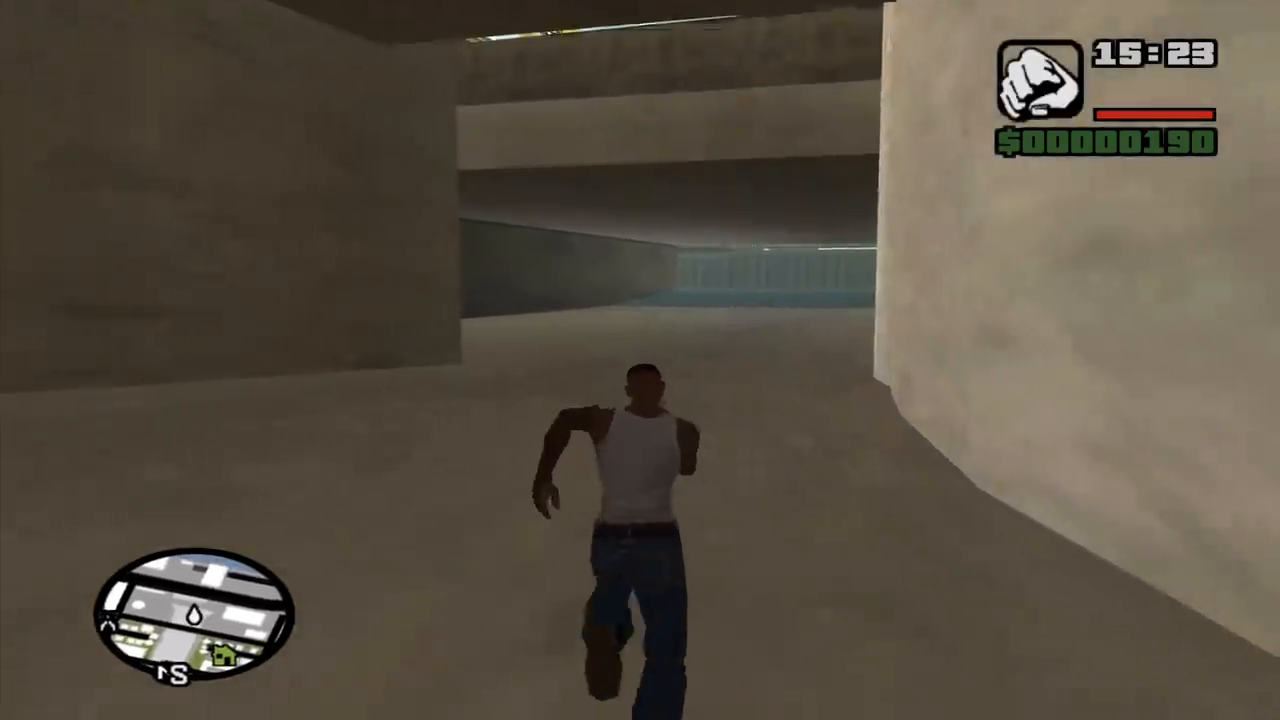